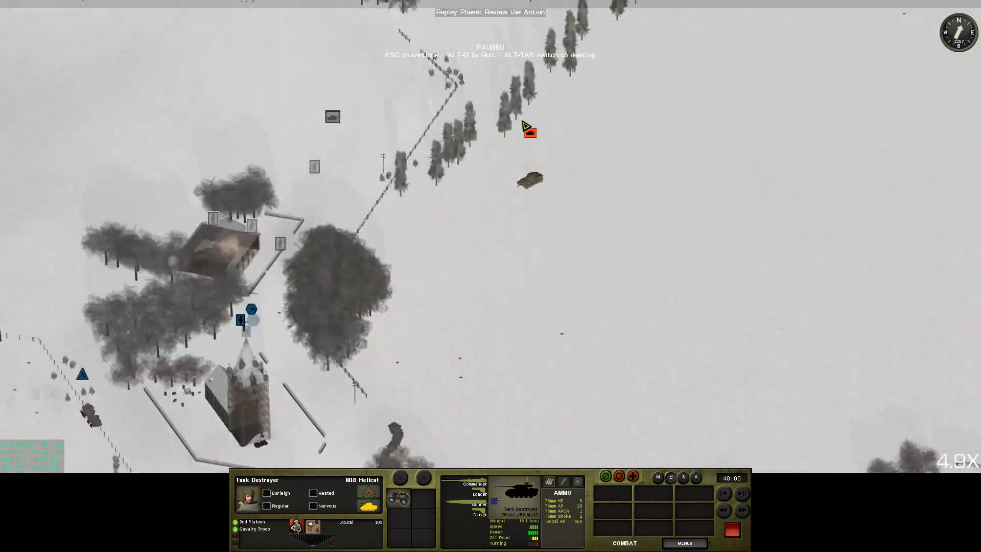
Step: Zoom in on the enemy King Tiger by the trees, then back out to the battlefield overview
scroll("up", 3)
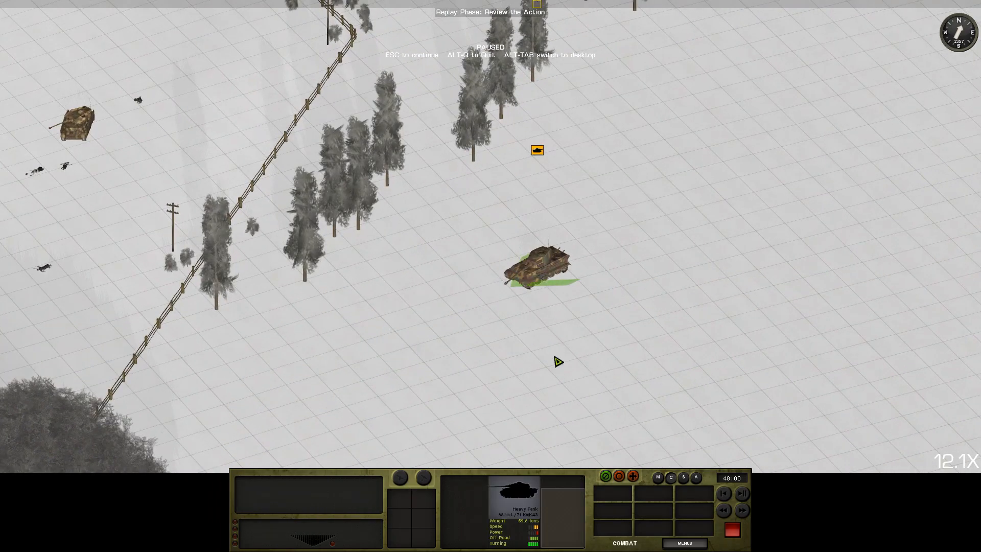
scroll("down", 3)
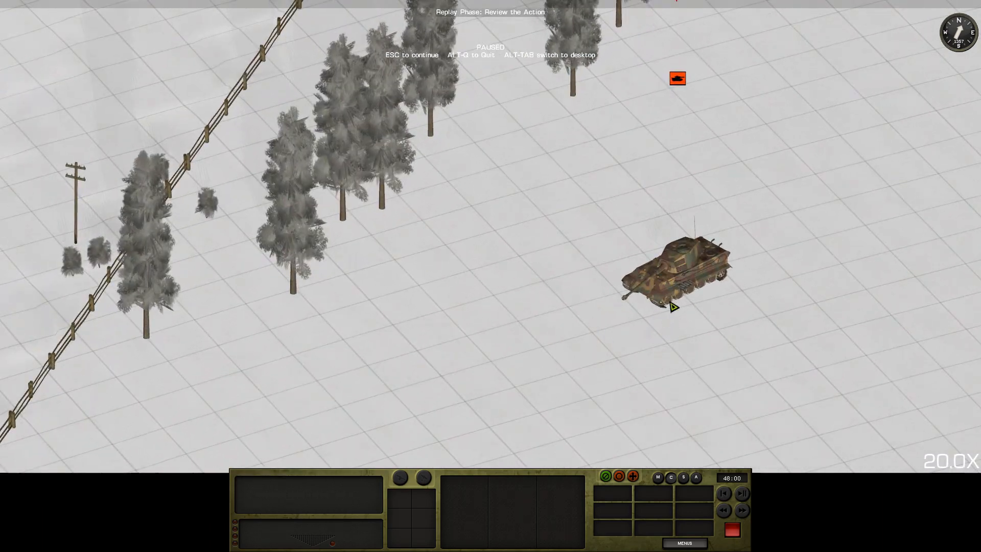
left_click(676, 269)
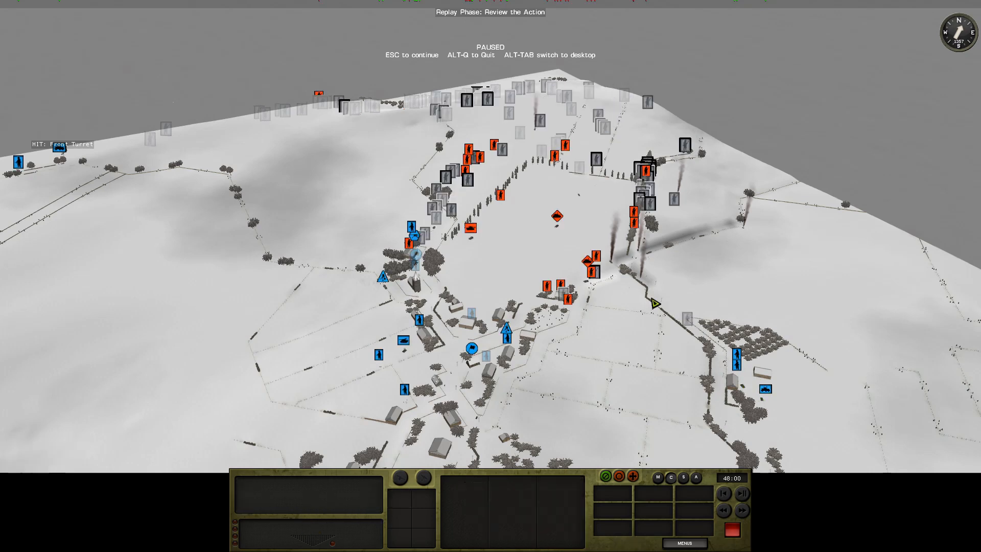
left_click(410, 245)
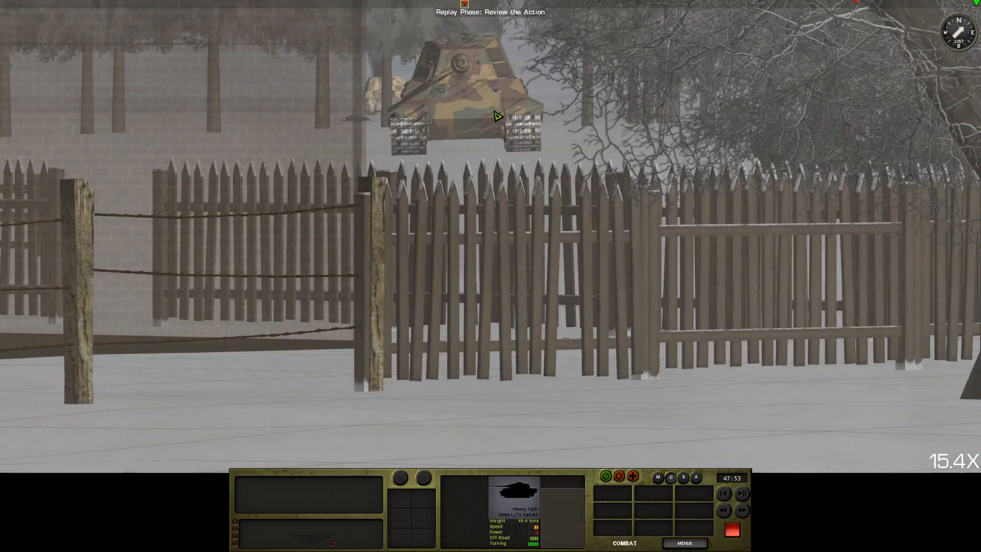
Step: Watch the replay past the church tower, then rewind it to 48:00 and pause
scroll("down", 3)
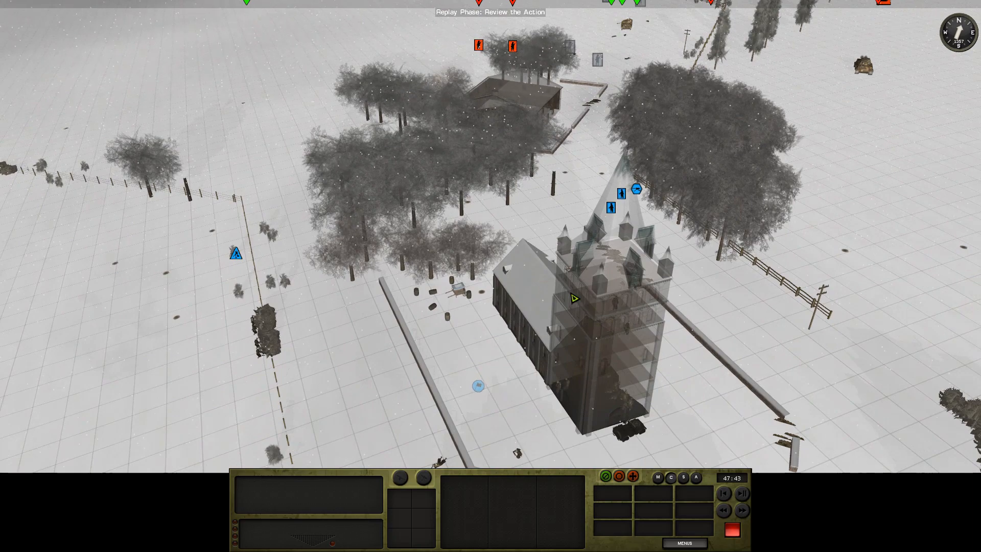
left_click(743, 510)
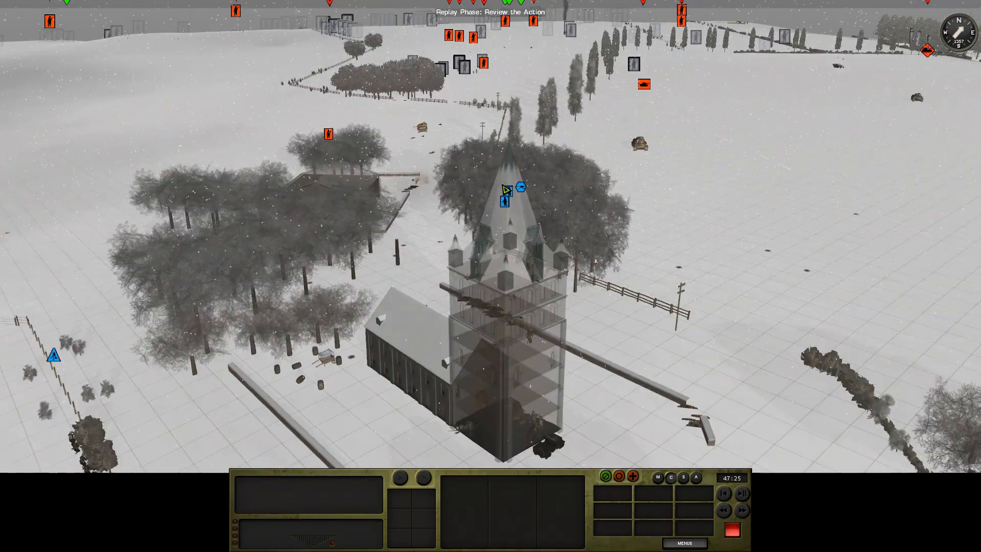
left_click(506, 201)
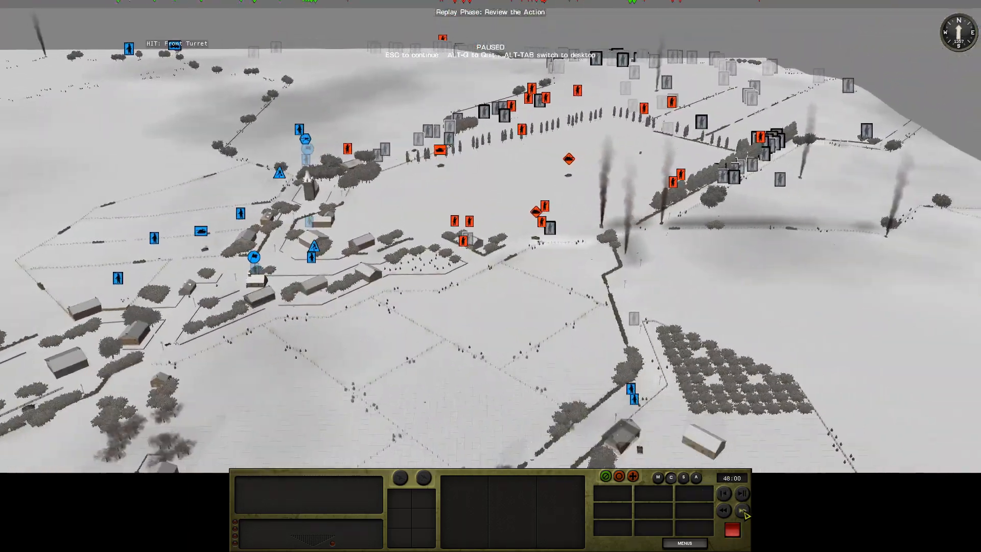
Step: End the replay with Done and enter the Command Phase at 47:00
left_click(745, 514)
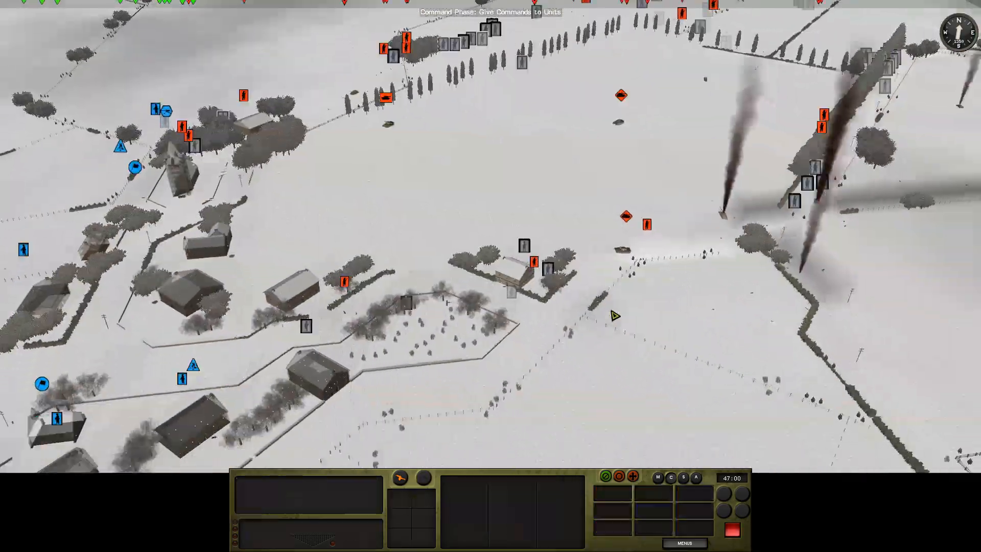
Step: Give the M8 Cavalry Troop HQ an area target about 148 m away, leaving the M18 Hellcat selected
scroll("down", 3)
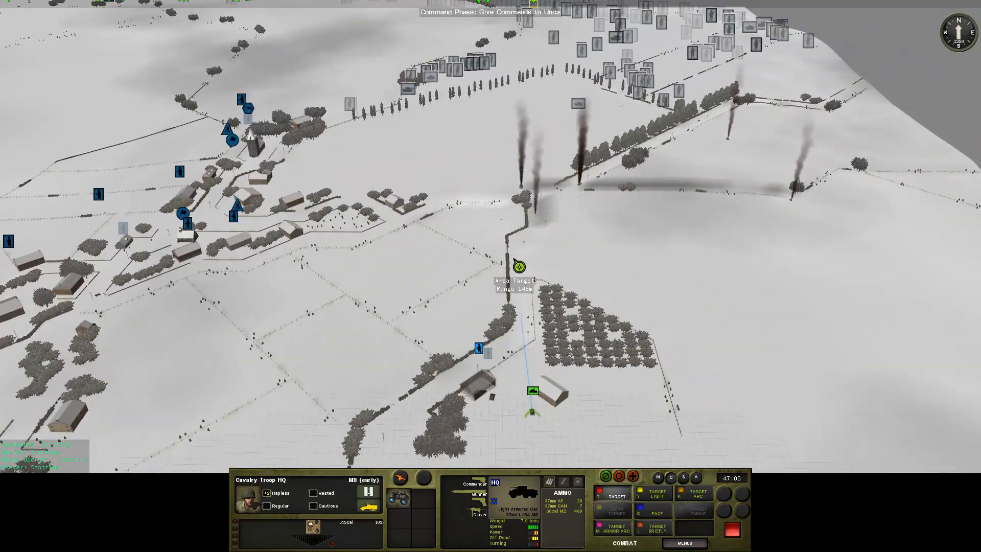
mouse_move(543, 202)
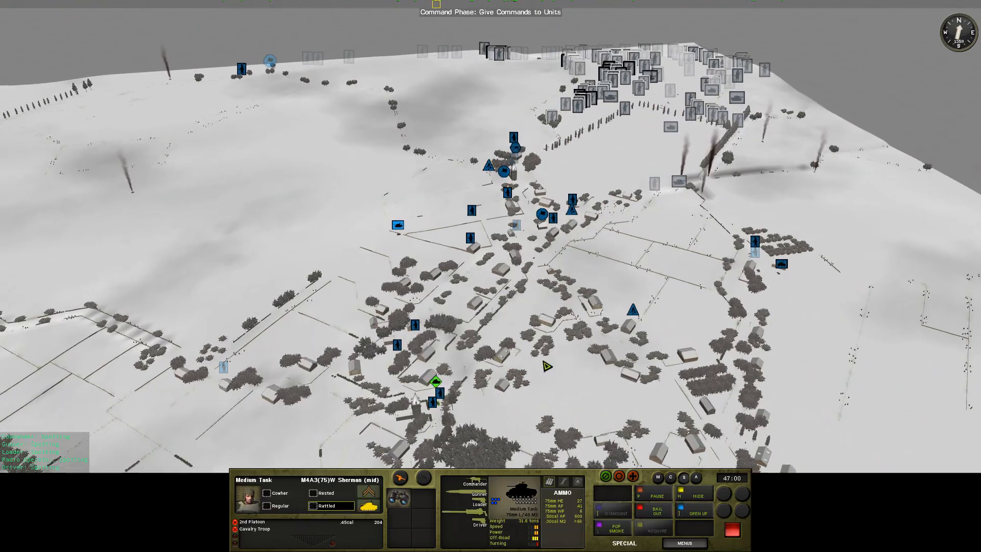
left_click(684, 543)
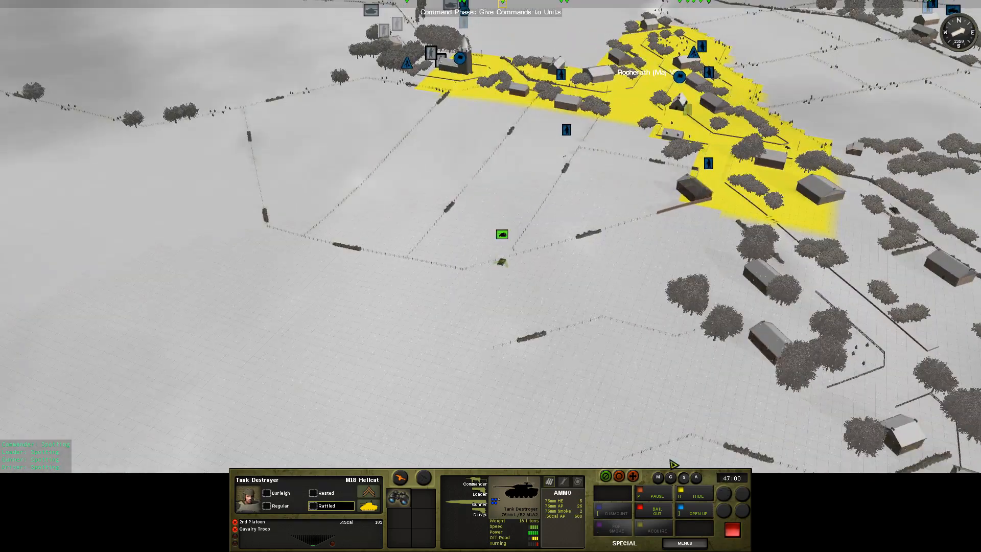
Step: Plot a movement order for the M18 Hellcat to a point in the open snowy field
left_click(624, 543)
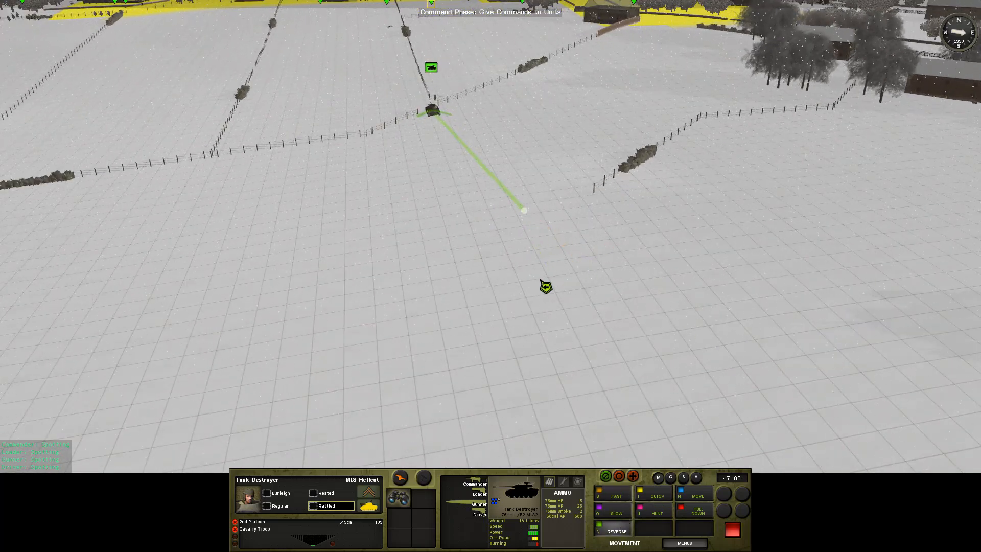
left_click(784, 217)
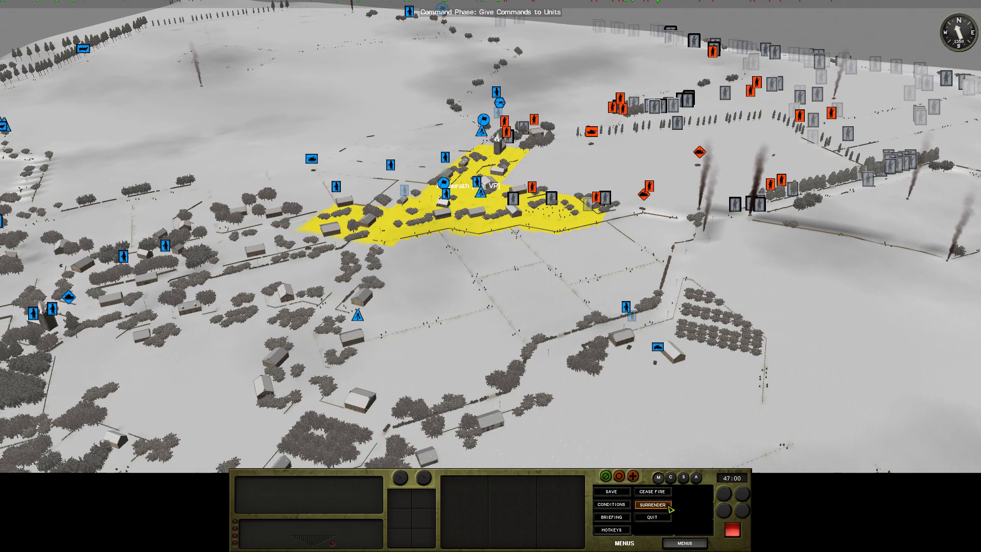
mouse_move(653, 491)
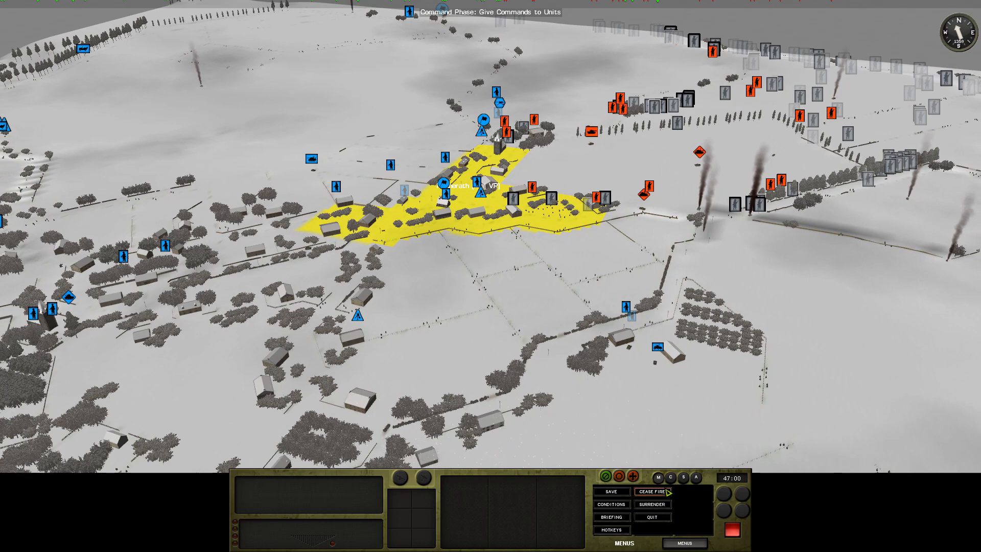
mouse_move(691, 544)
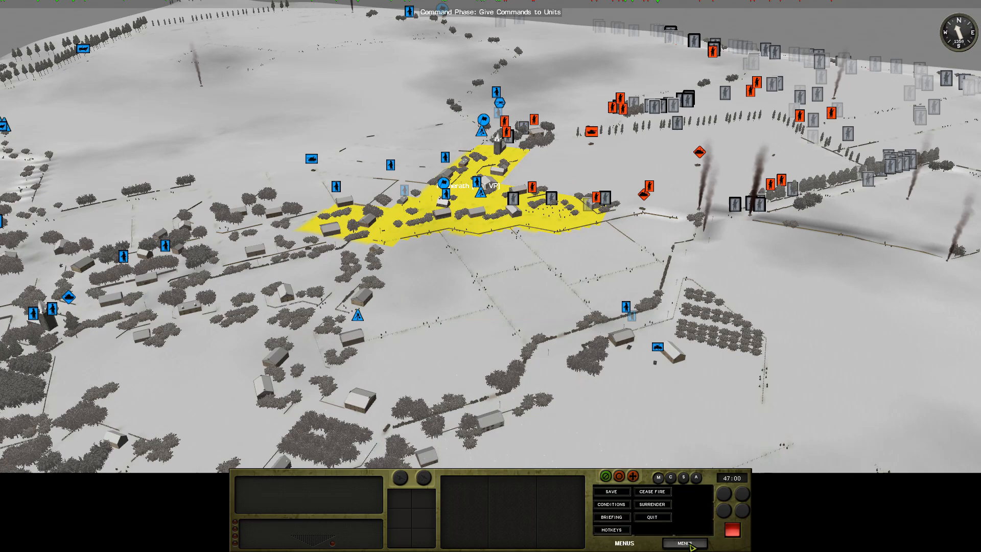
mouse_move(652, 504)
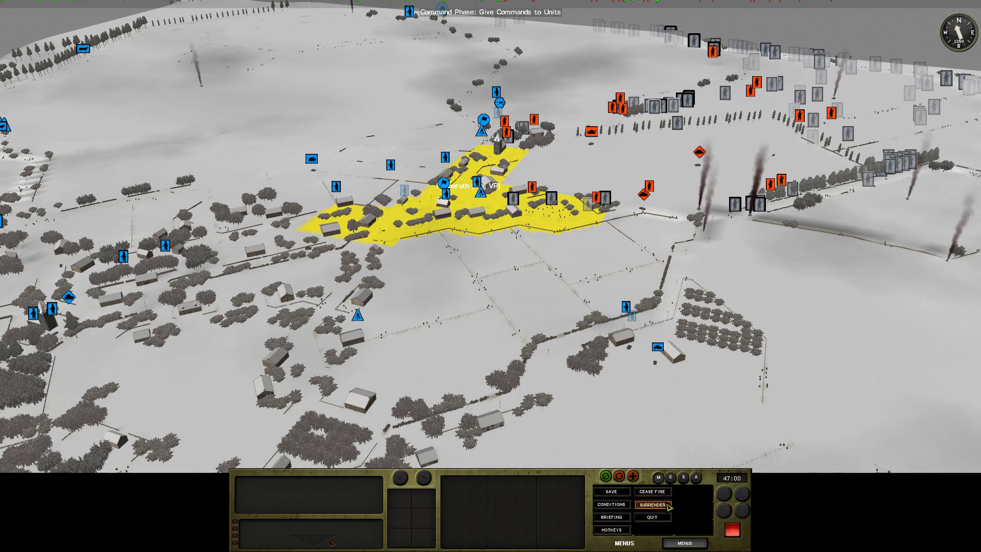
Step: Request Surrender from the Menus panel, bringing up the confirmation prompt
left_click(654, 504)
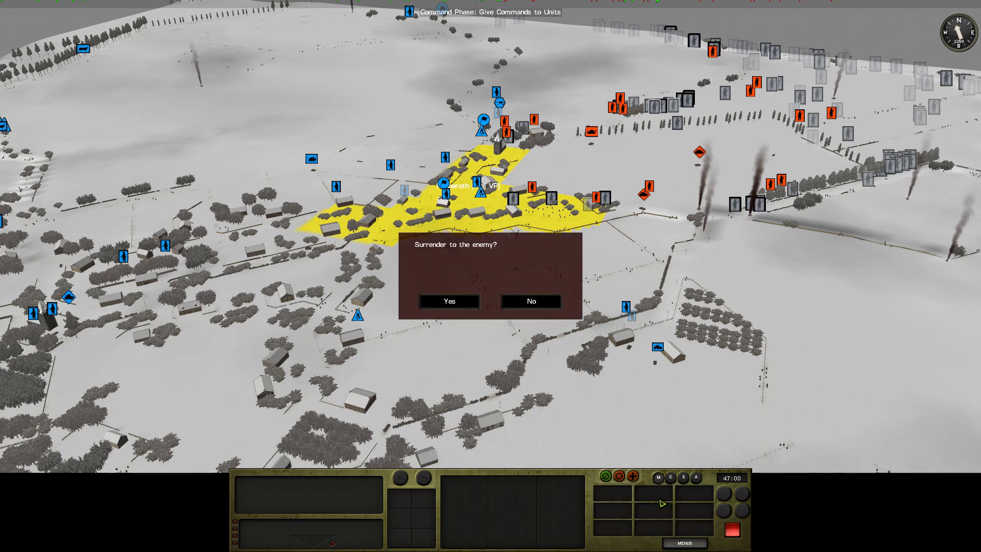
mouse_move(447, 300)
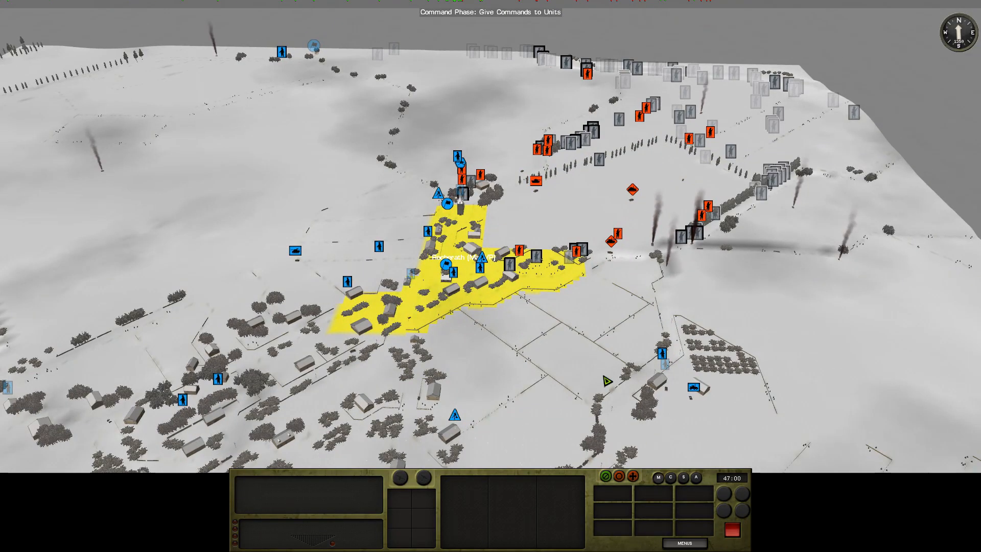
mouse_move(806, 520)
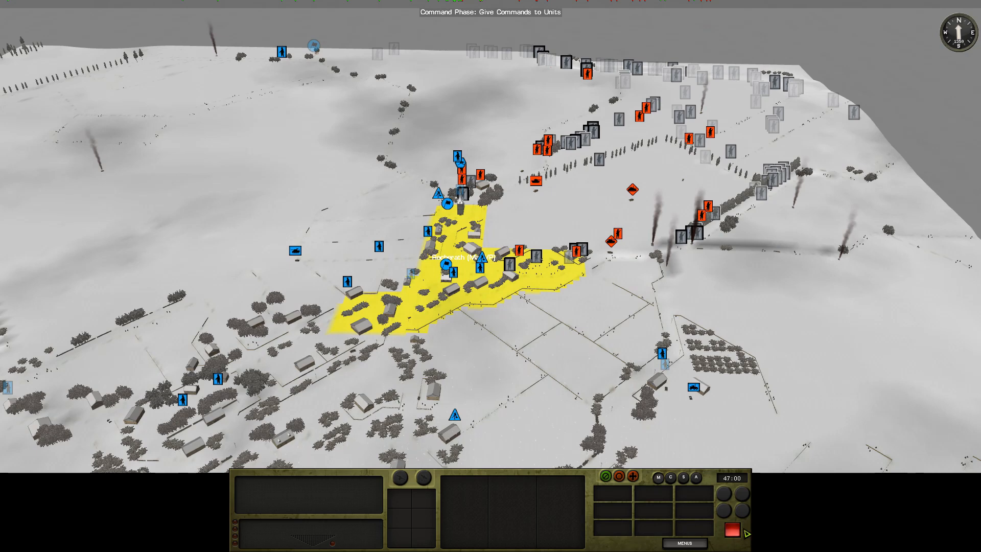
left_click(746, 532)
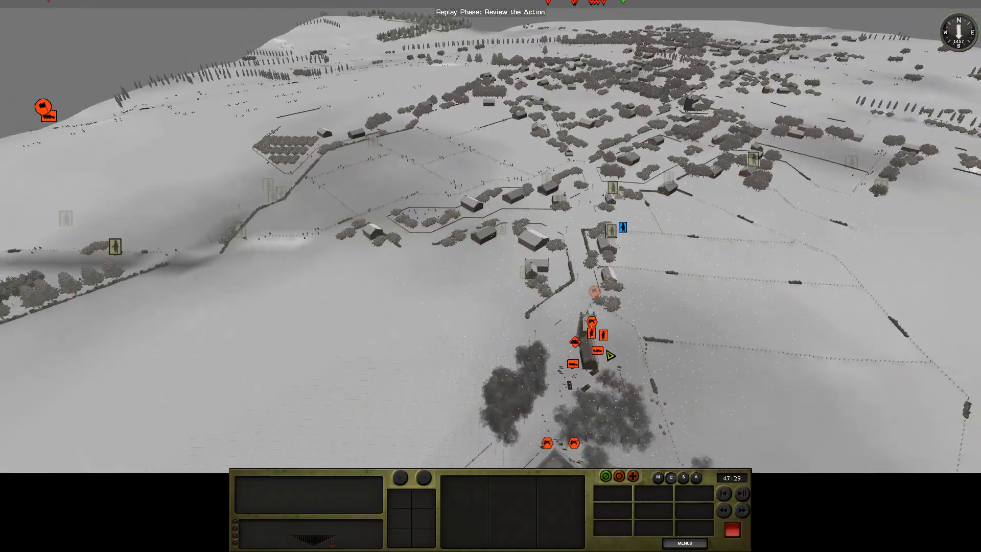
Step: Restart and skip through the replay over the enemy columns, then return to the Command Phase at 47:00
left_click(743, 511)
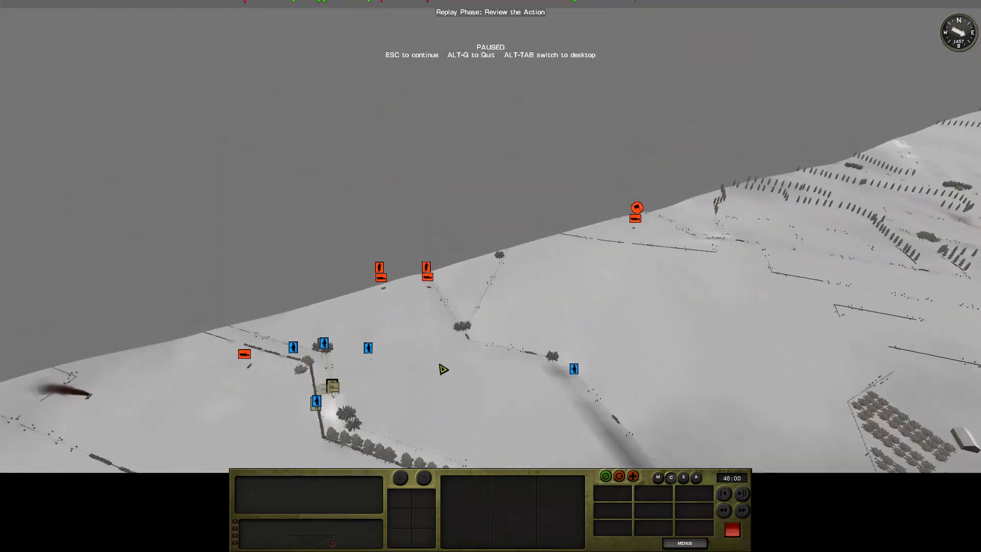
left_click(742, 514)
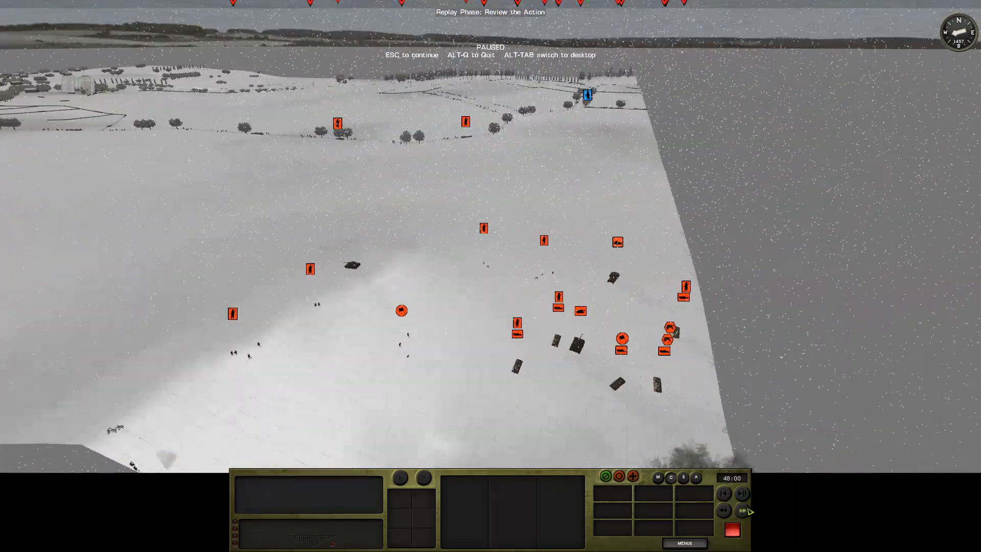
left_click(723, 494)
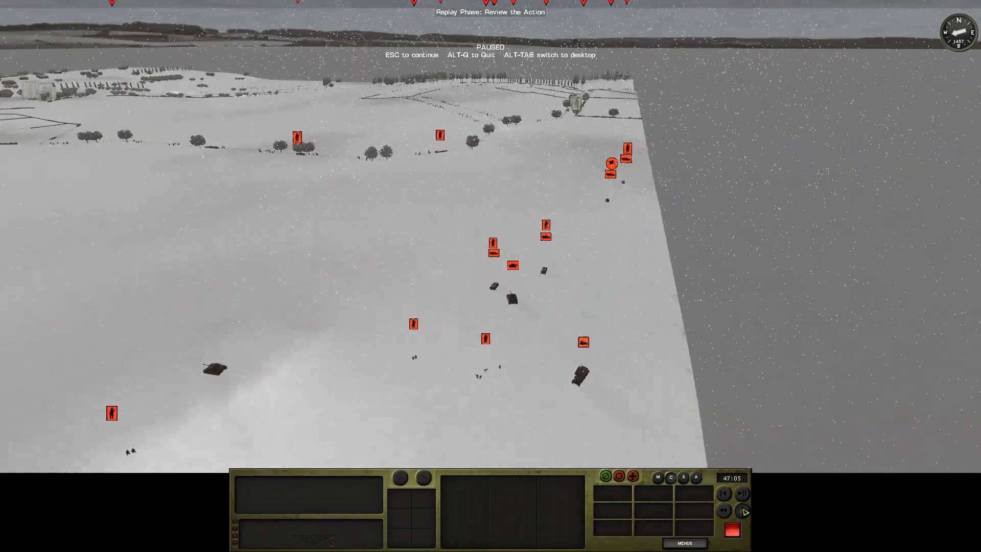
left_click(742, 512)
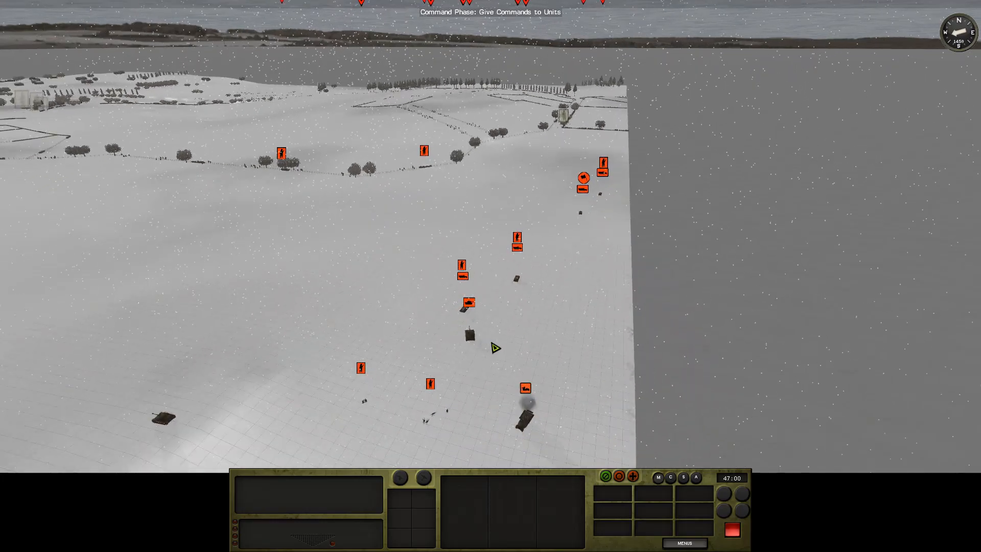
Step: Select the Panther tank and give it a Target order, then reopen the Menus panel
left_click(469, 331)
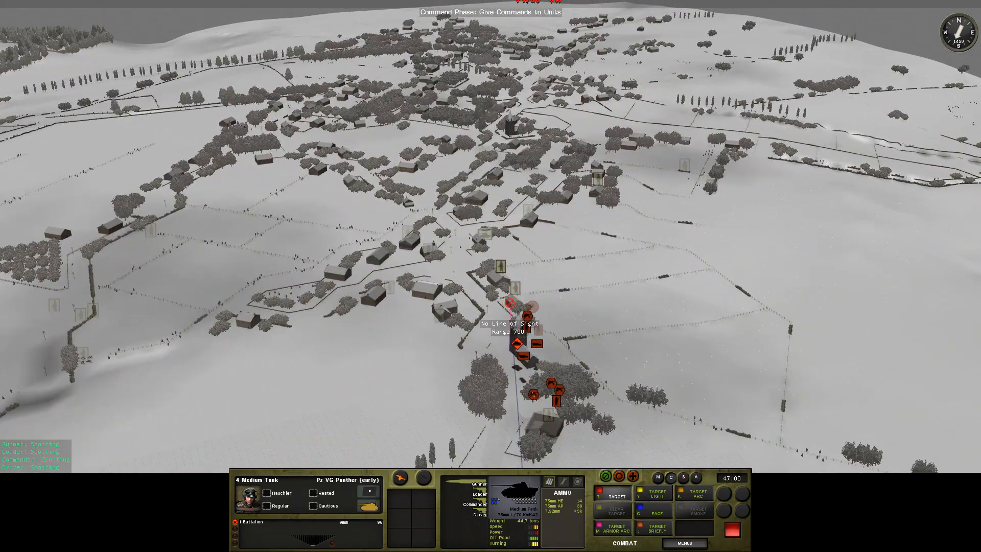
mouse_move(507, 307)
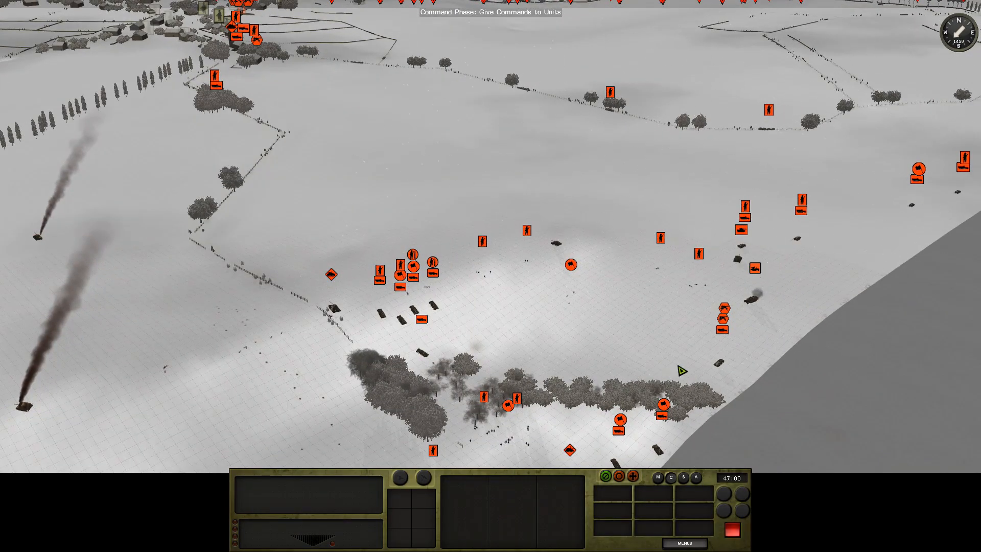
left_click(506, 404)
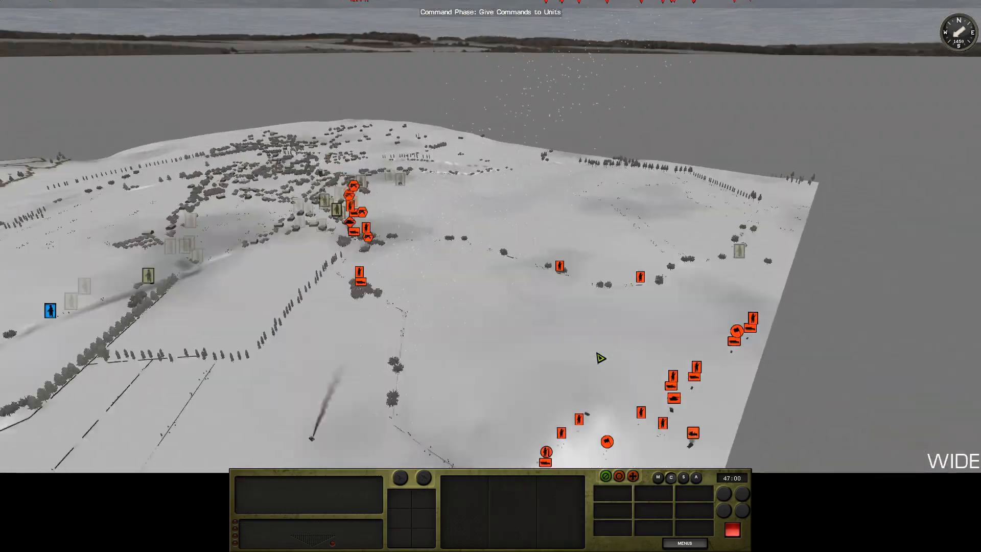
left_click(684, 542)
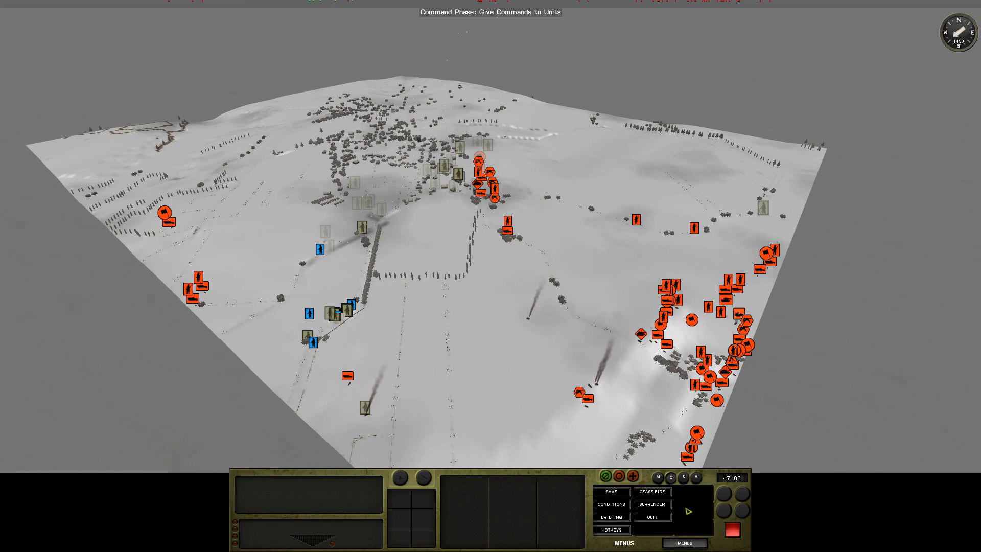